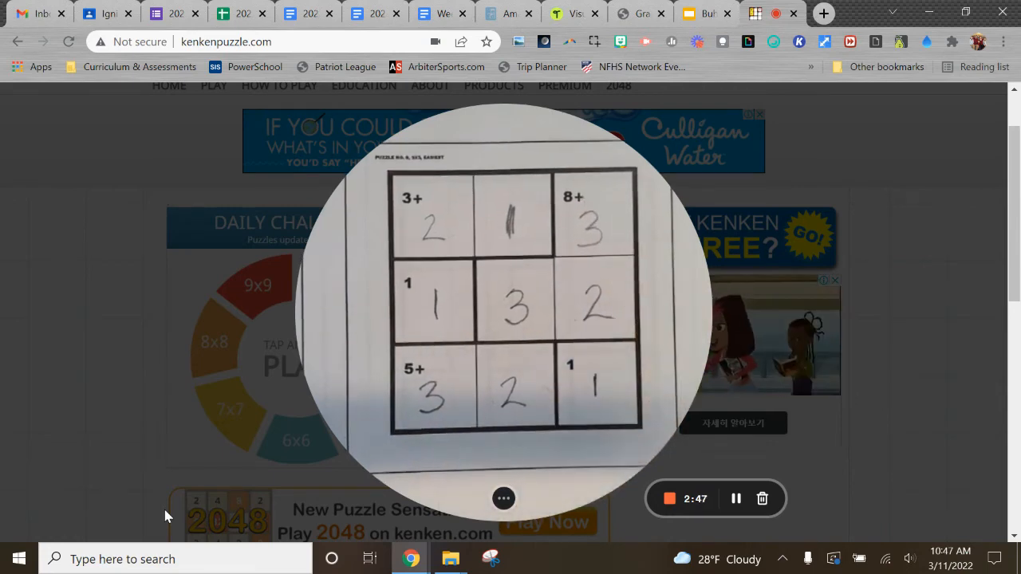
{"action": "mouse_move", "coordinate": [201, 425]}
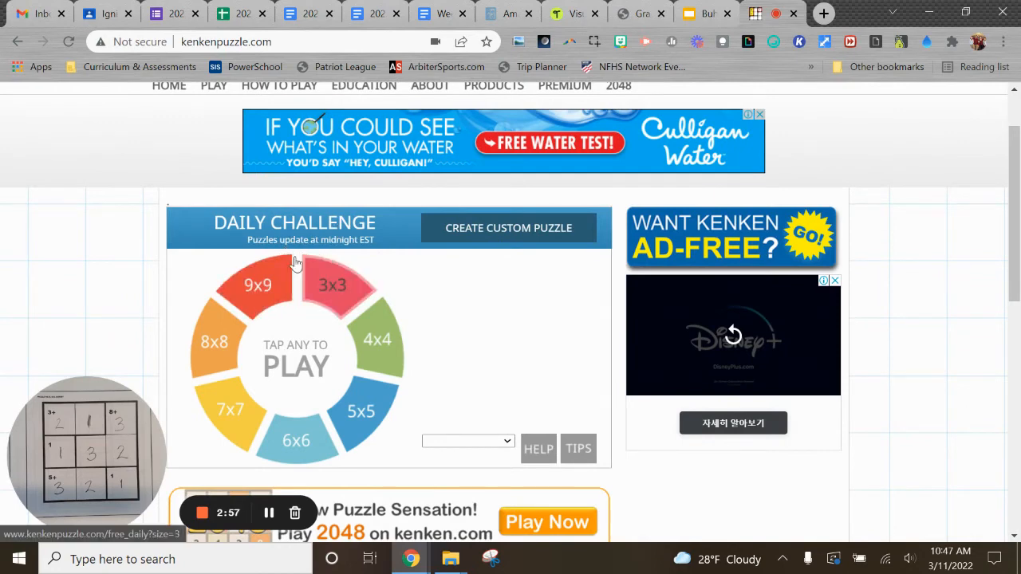
{"action": "mouse_move", "coordinate": [344, 249]}
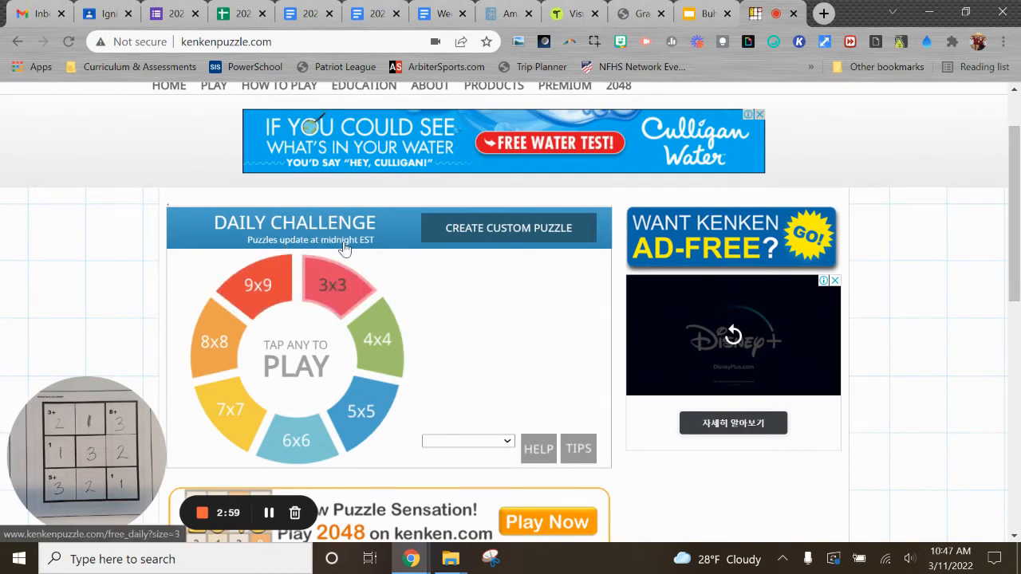
{"action": "mouse_move", "coordinate": [258, 174]}
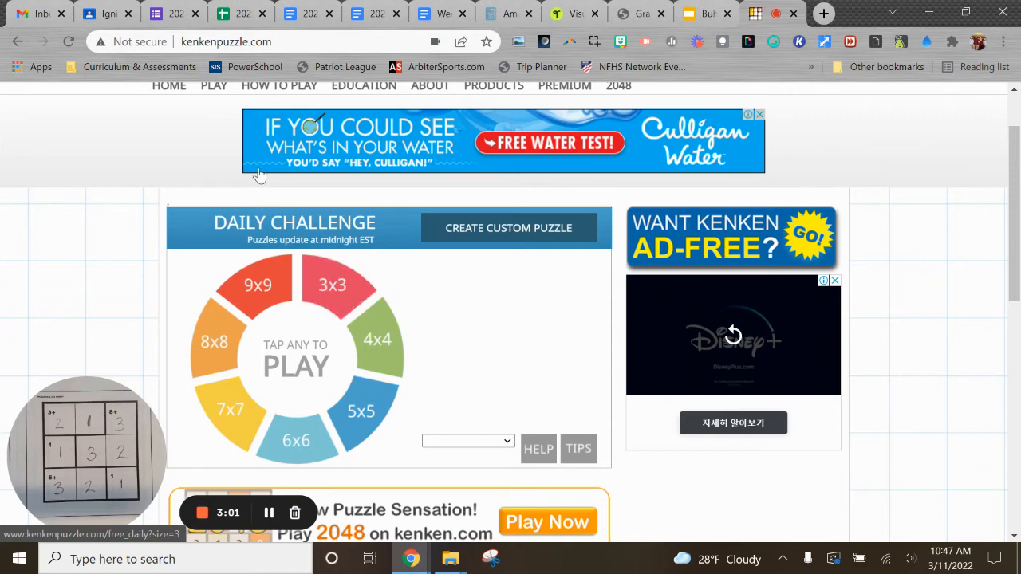
Browse down the page and view the free classroom program information.
{"action": "scroll", "scroll_direction": "up", "scroll_amount": 3}
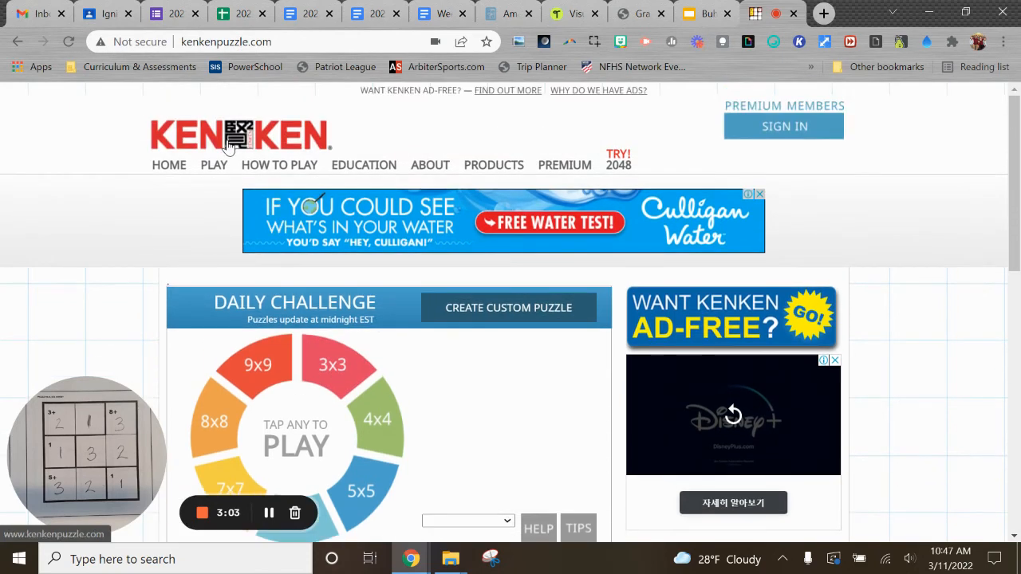
{"action": "mouse_move", "coordinate": [231, 153]}
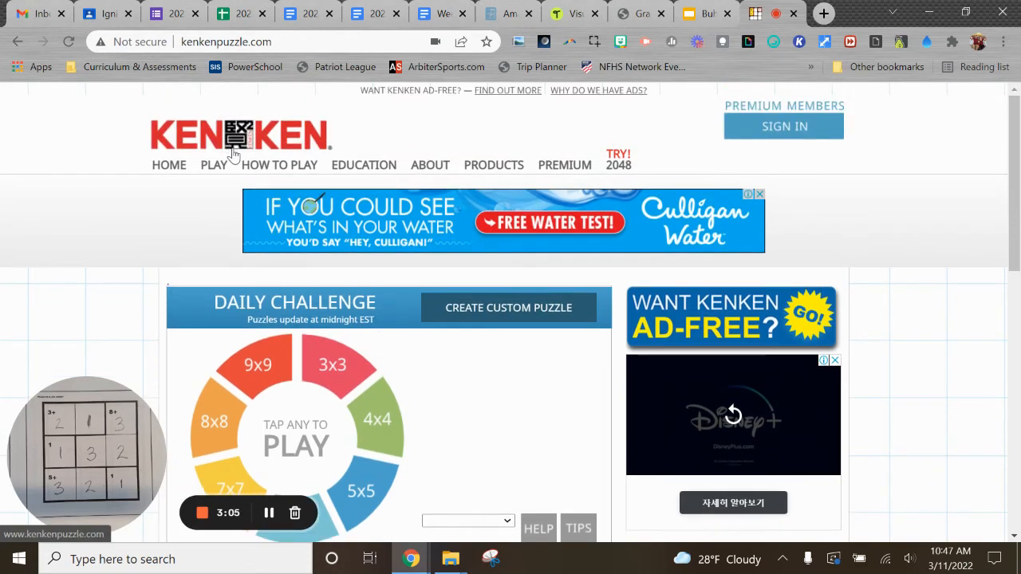
{"action": "scroll", "scroll_direction": "down", "scroll_amount": 3}
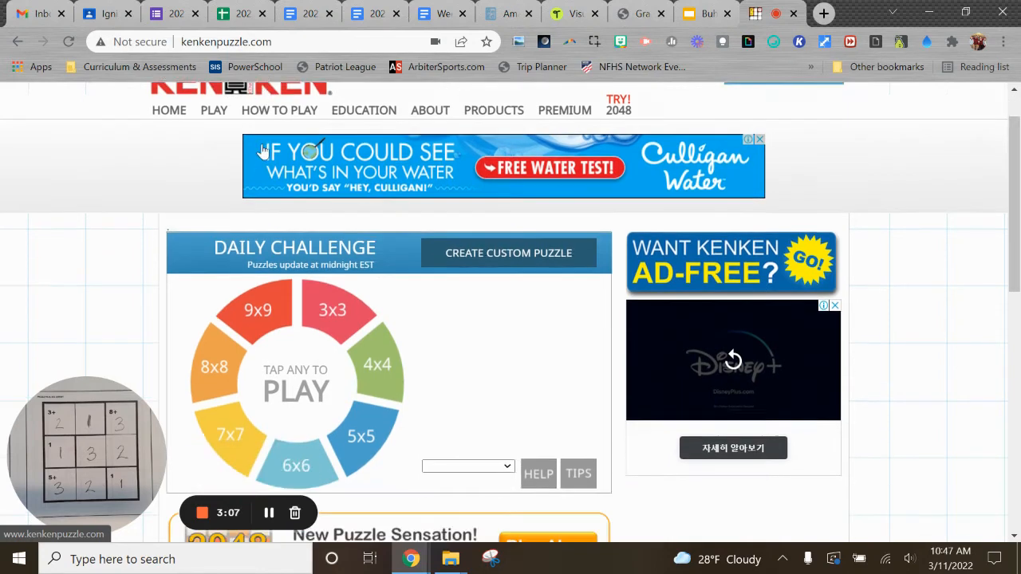
{"action": "scroll", "scroll_direction": "down", "scroll_amount": 3}
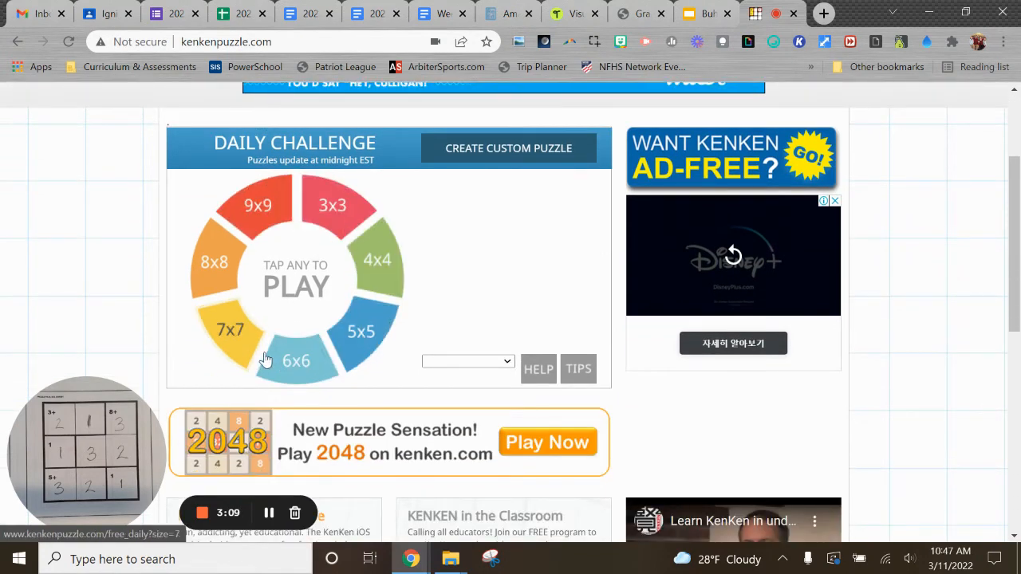
{"action": "mouse_move", "coordinate": [297, 215]}
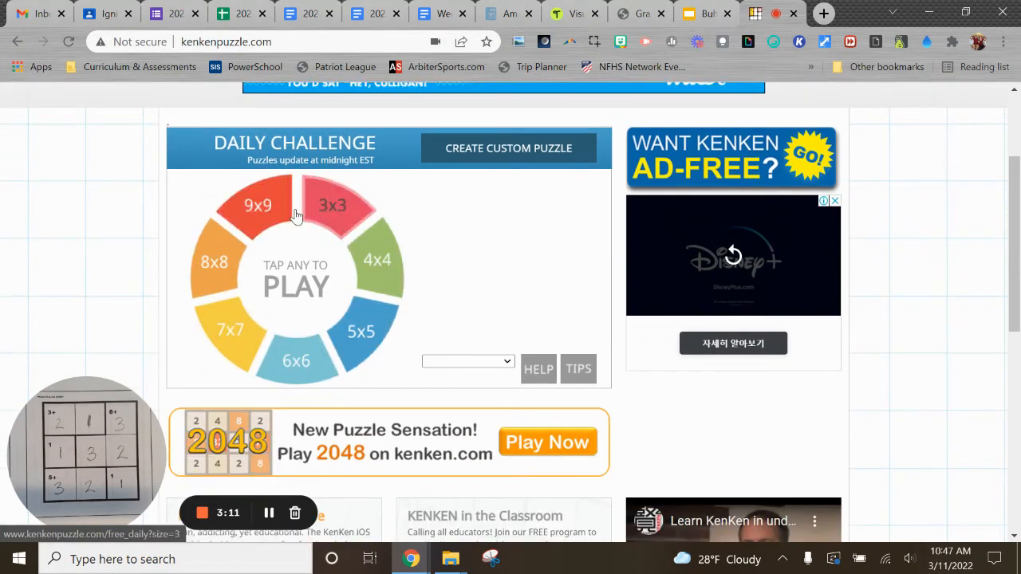
{"action": "mouse_move", "coordinate": [423, 239]}
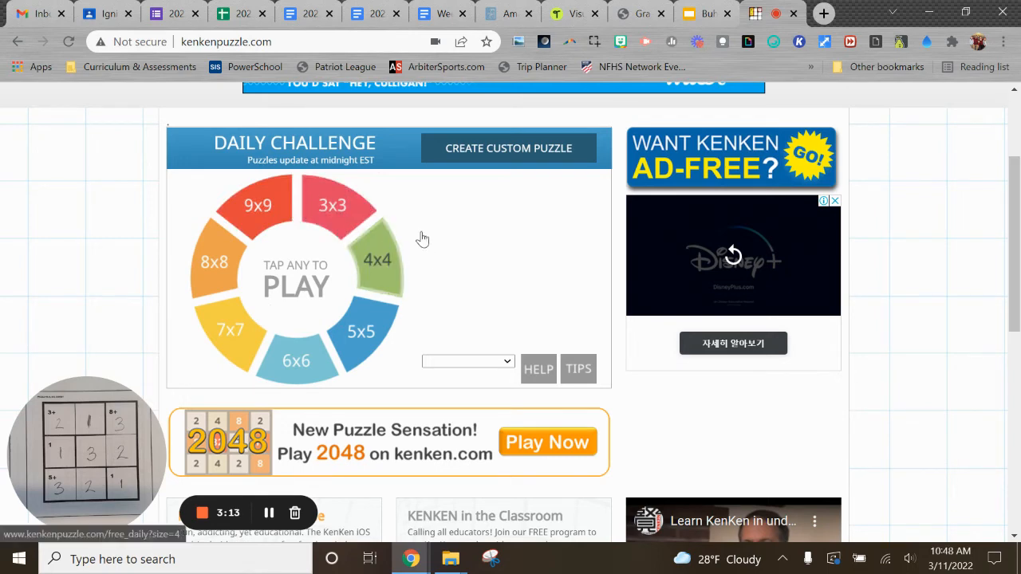
{"action": "scroll", "scroll_direction": "down", "scroll_amount": 3}
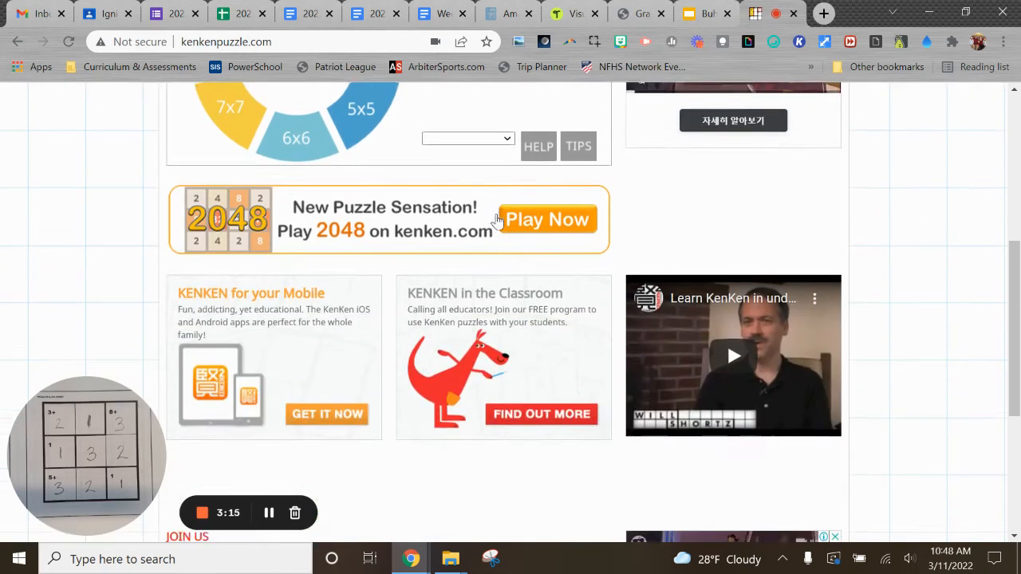
{"action": "scroll", "scroll_direction": "down", "scroll_amount": 3}
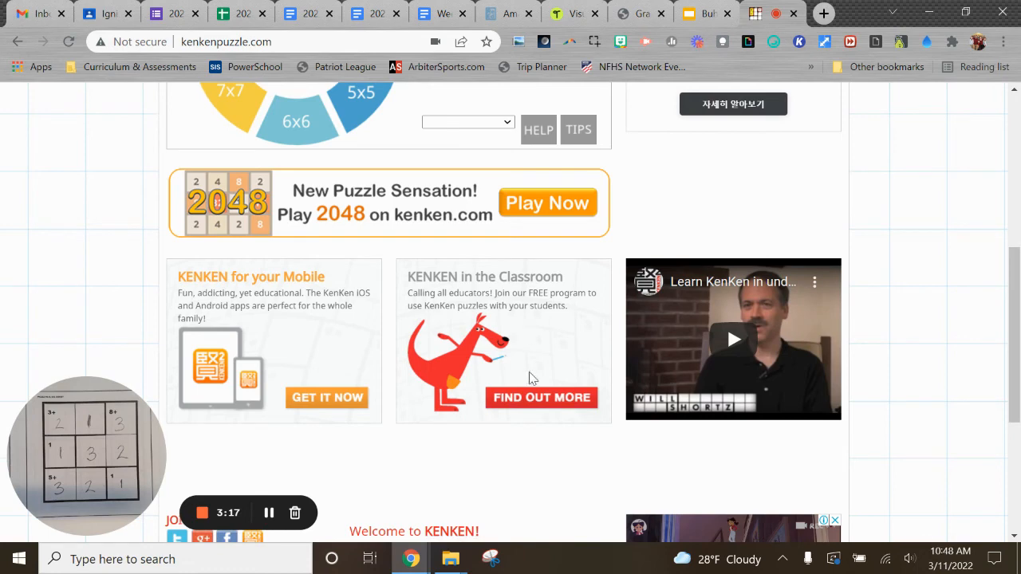
{"action": "left_click", "coordinate": [542, 397]}
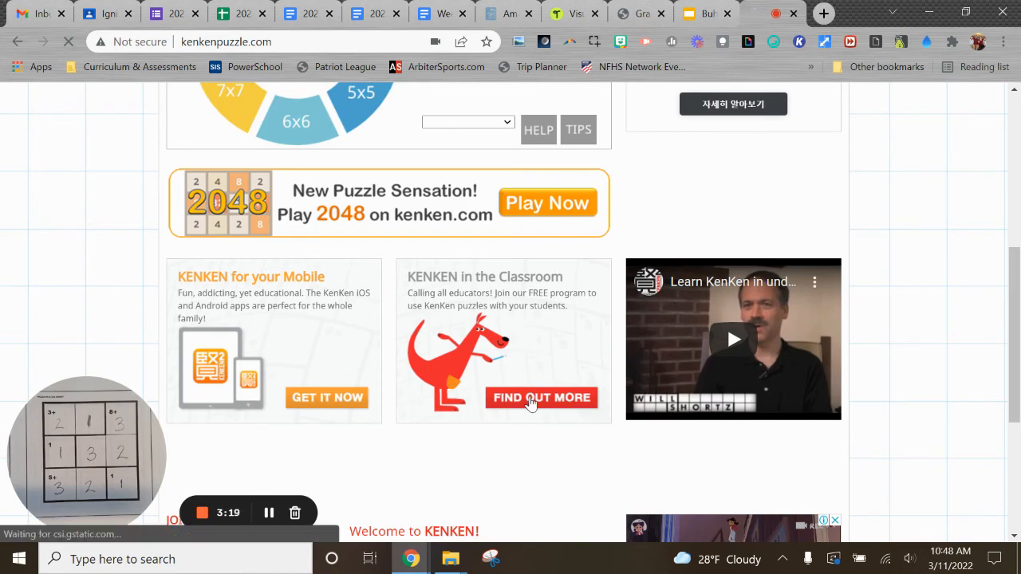
{"action": "left_click", "coordinate": [542, 397]}
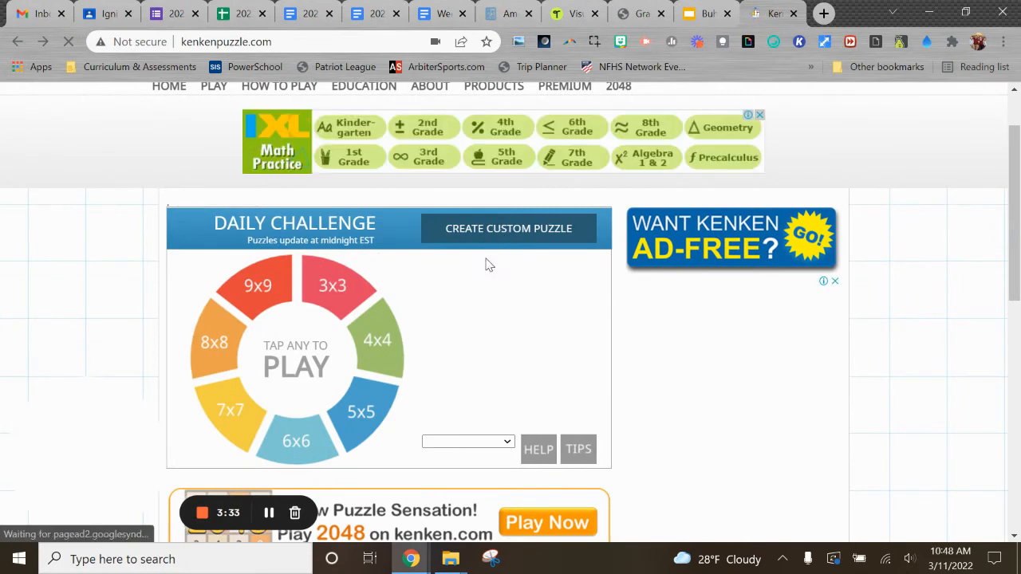
Go to Create Custom Puzzle and review its size, operation and difficulty steps.
{"action": "left_click", "coordinate": [214, 87]}
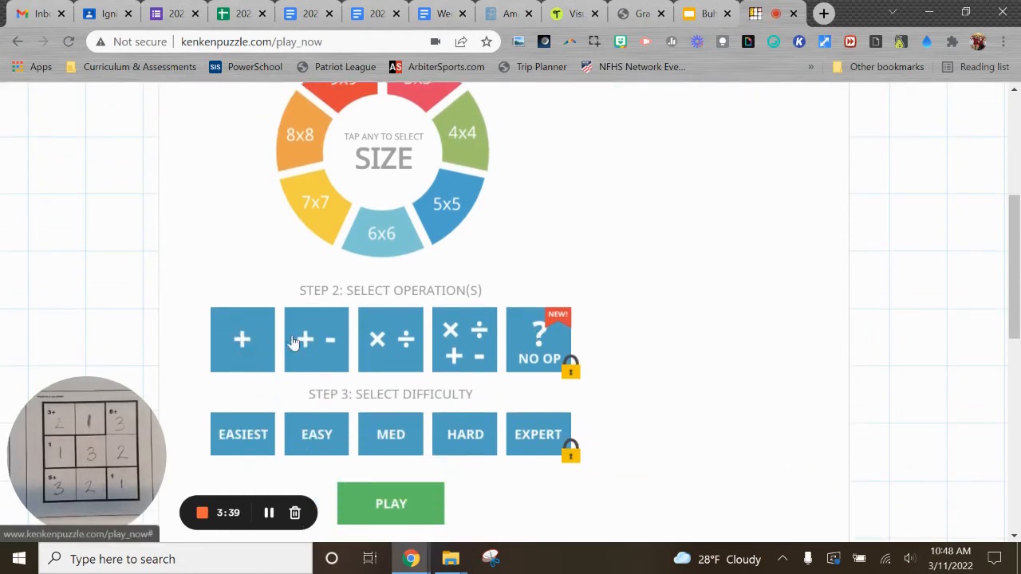
{"action": "mouse_move", "coordinate": [469, 338]}
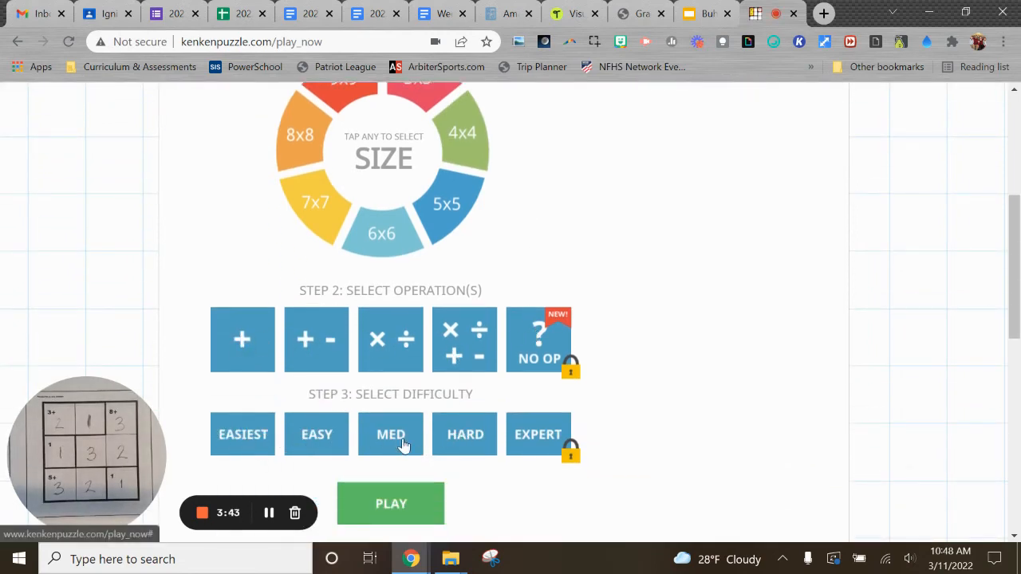
{"action": "scroll", "scroll_direction": "down", "scroll_amount": 3}
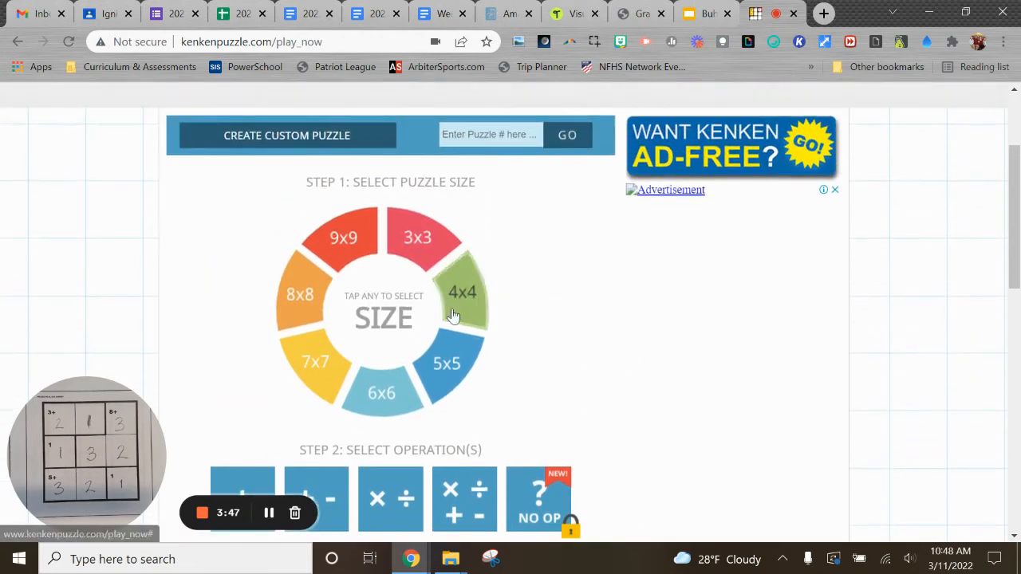
{"action": "mouse_move", "coordinate": [599, 349]}
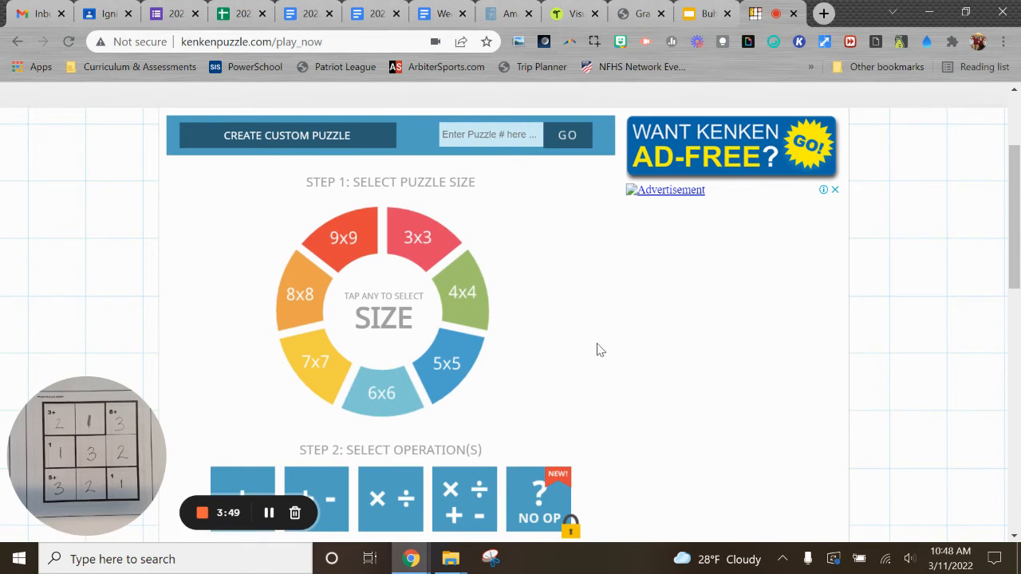
{"action": "mouse_move", "coordinate": [618, 409]}
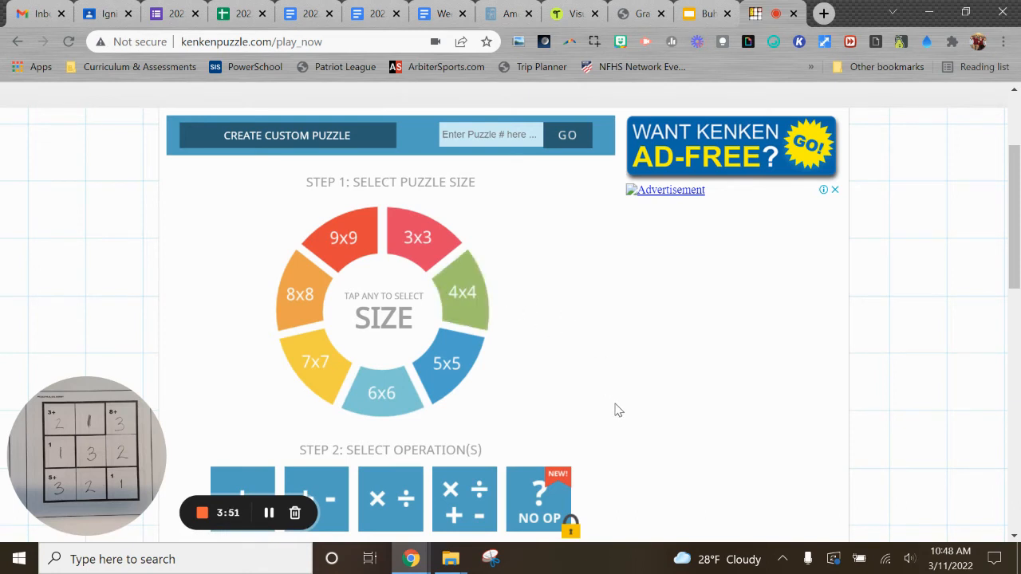
{"action": "mouse_move", "coordinate": [622, 395]}
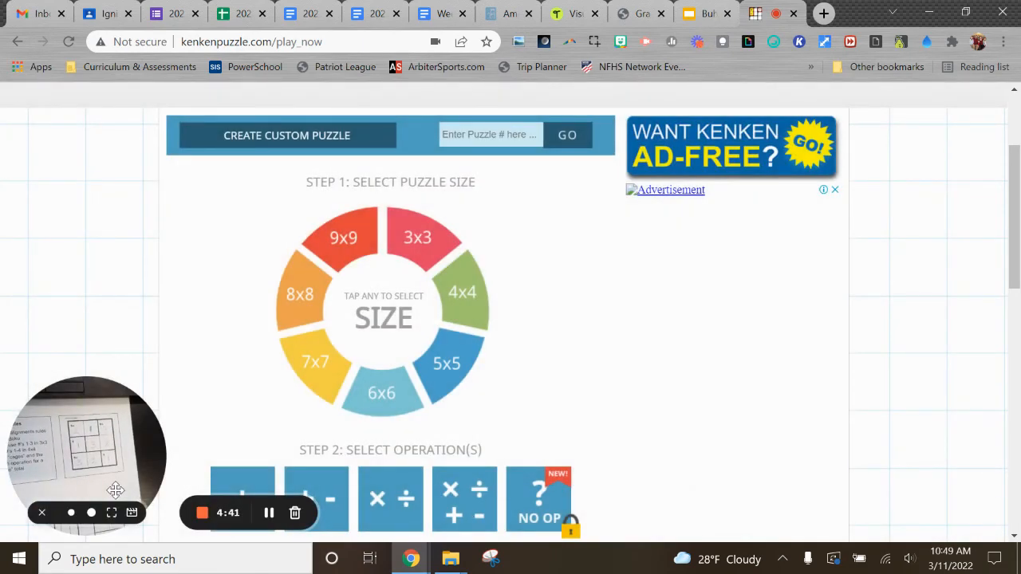
{"action": "mouse_move", "coordinate": [571, 383]}
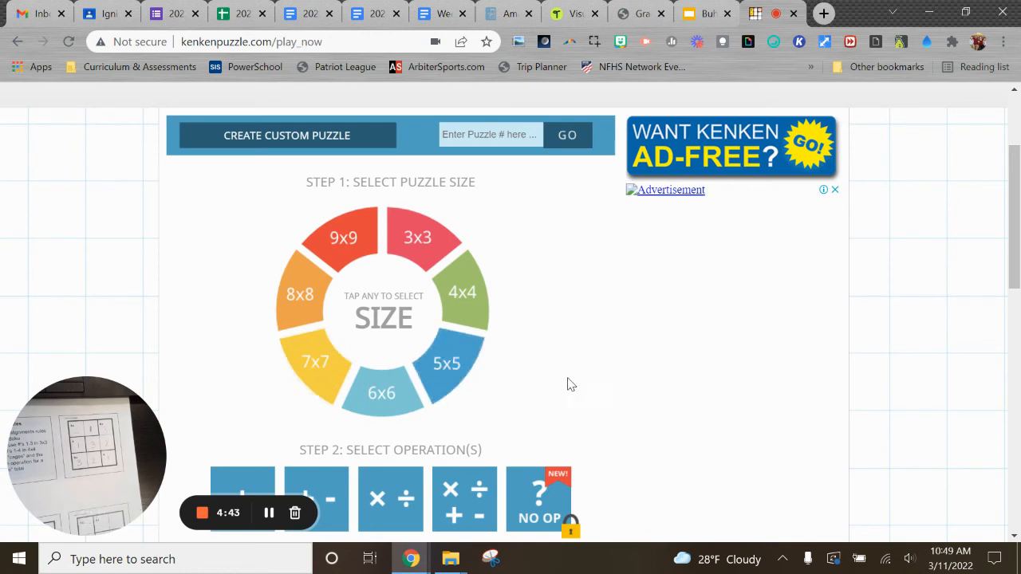
{"action": "mouse_move", "coordinate": [582, 379]}
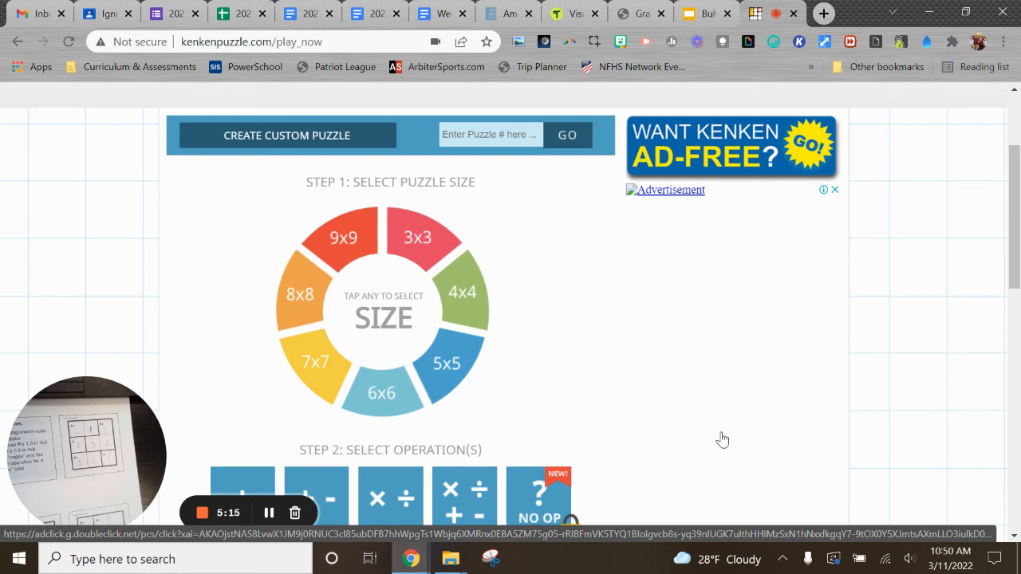
{"action": "mouse_move", "coordinate": [692, 423]}
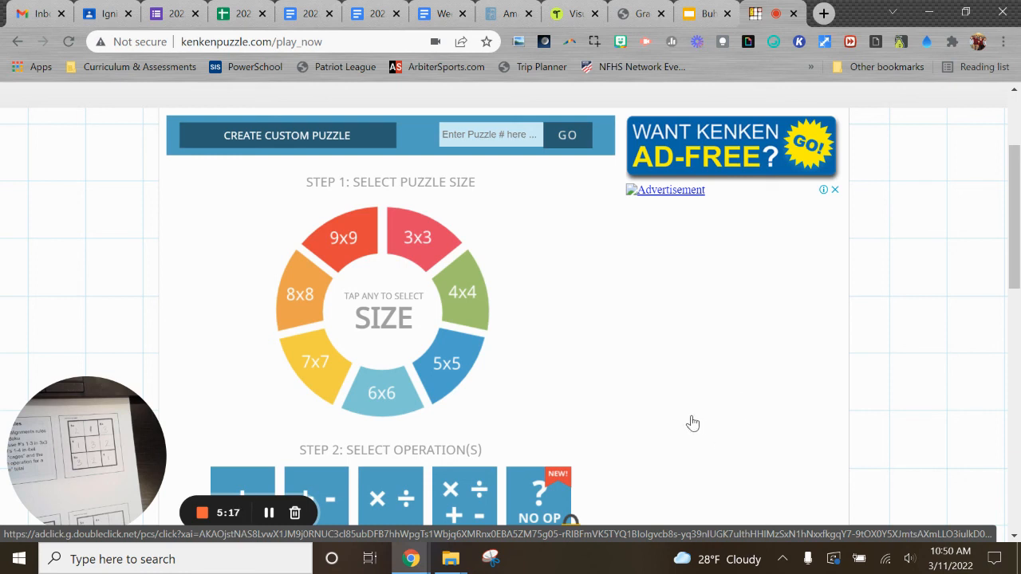
{"action": "mouse_move", "coordinate": [667, 409]}
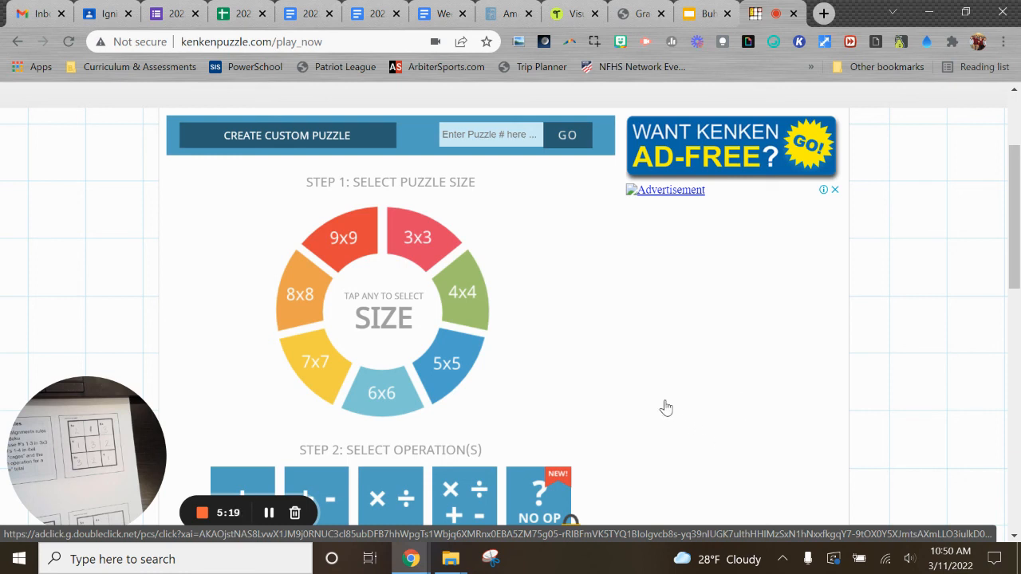